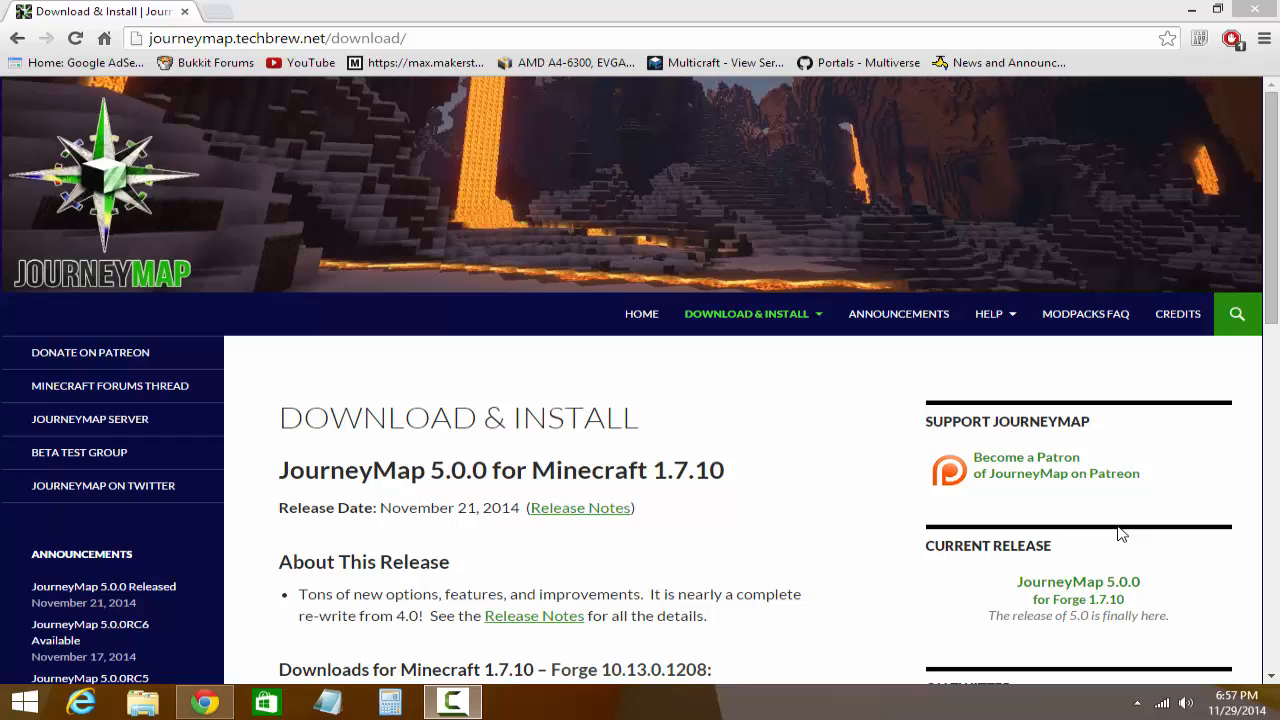
{"action": "mouse_move", "coordinate": [1028, 394]}
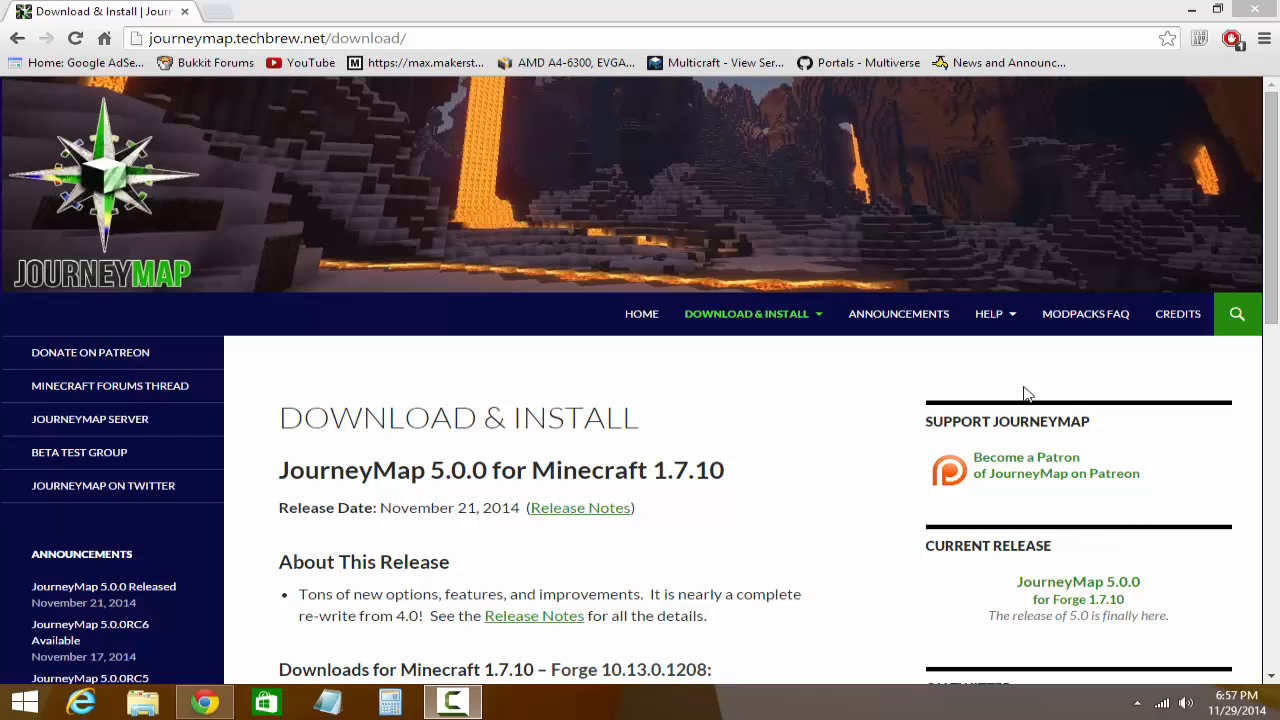
{"action": "mouse_move", "coordinate": [818, 440]}
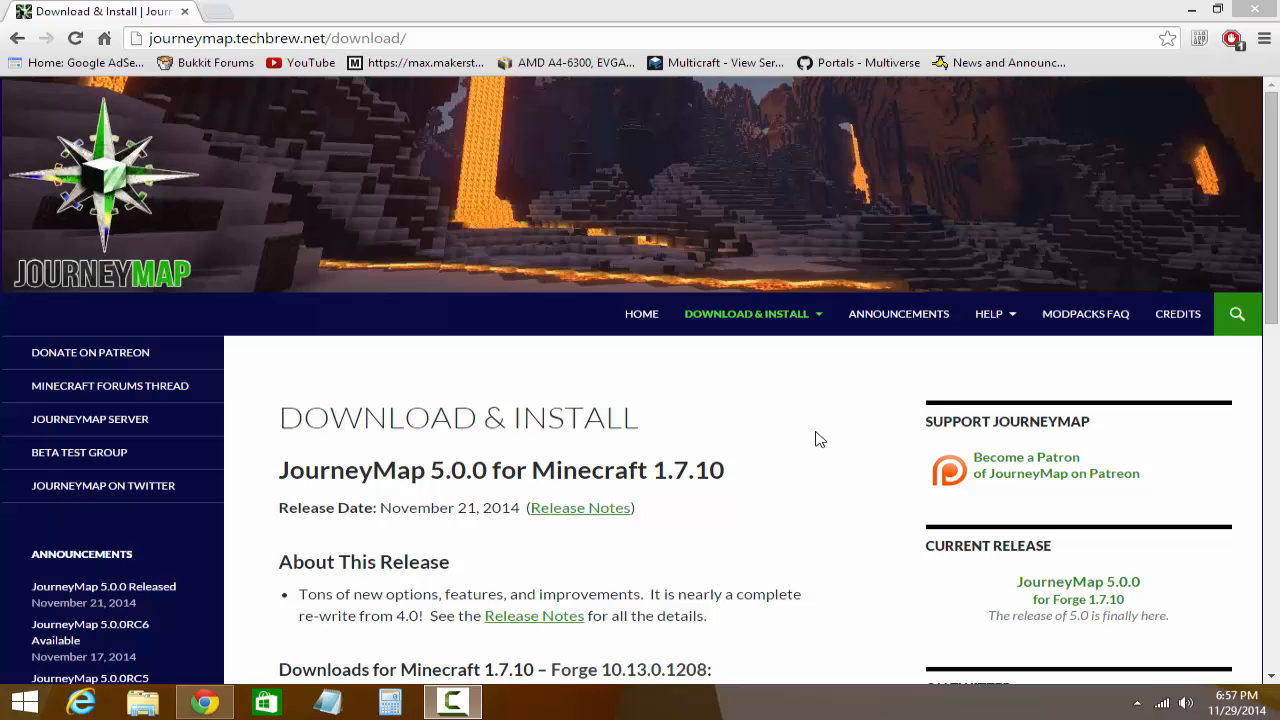
Scroll the JourneyMap page down to the 5.0.0 downloads for Minecraft 1.7.10 and install notes
{"action": "scroll", "scroll_direction": "down", "scroll_amount": 3}
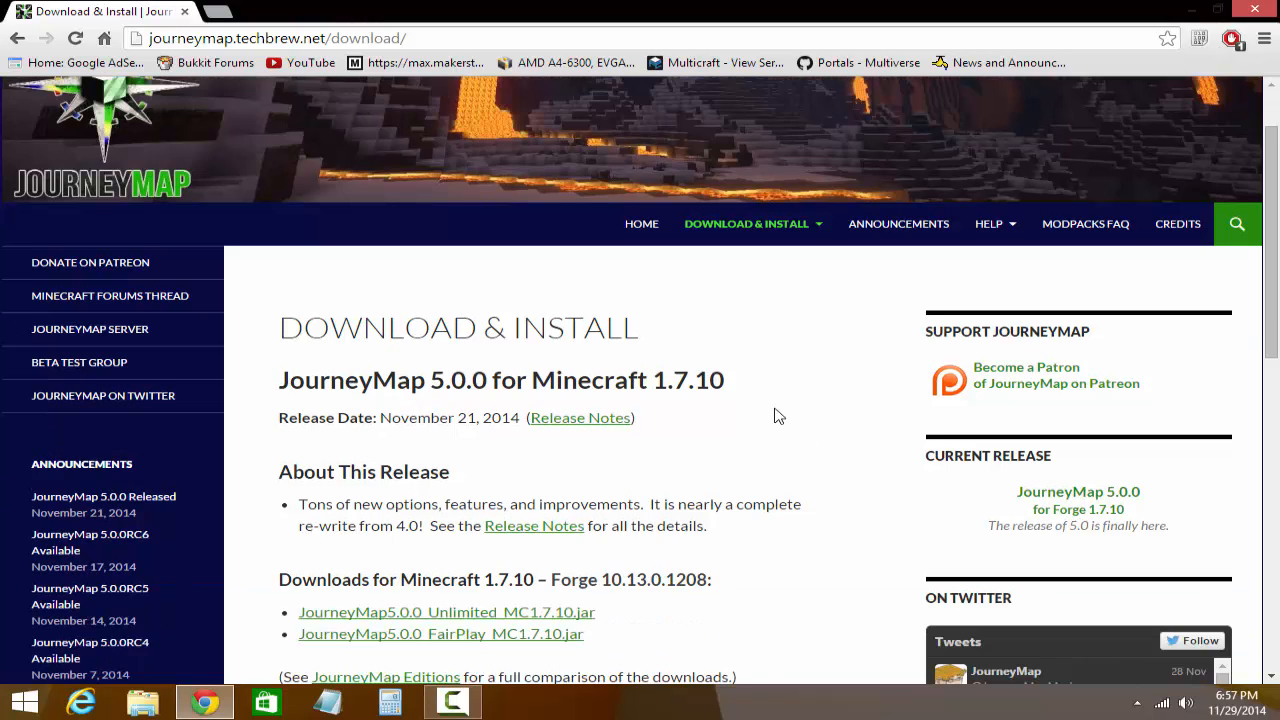
{"action": "scroll", "scroll_direction": "down", "scroll_amount": 3}
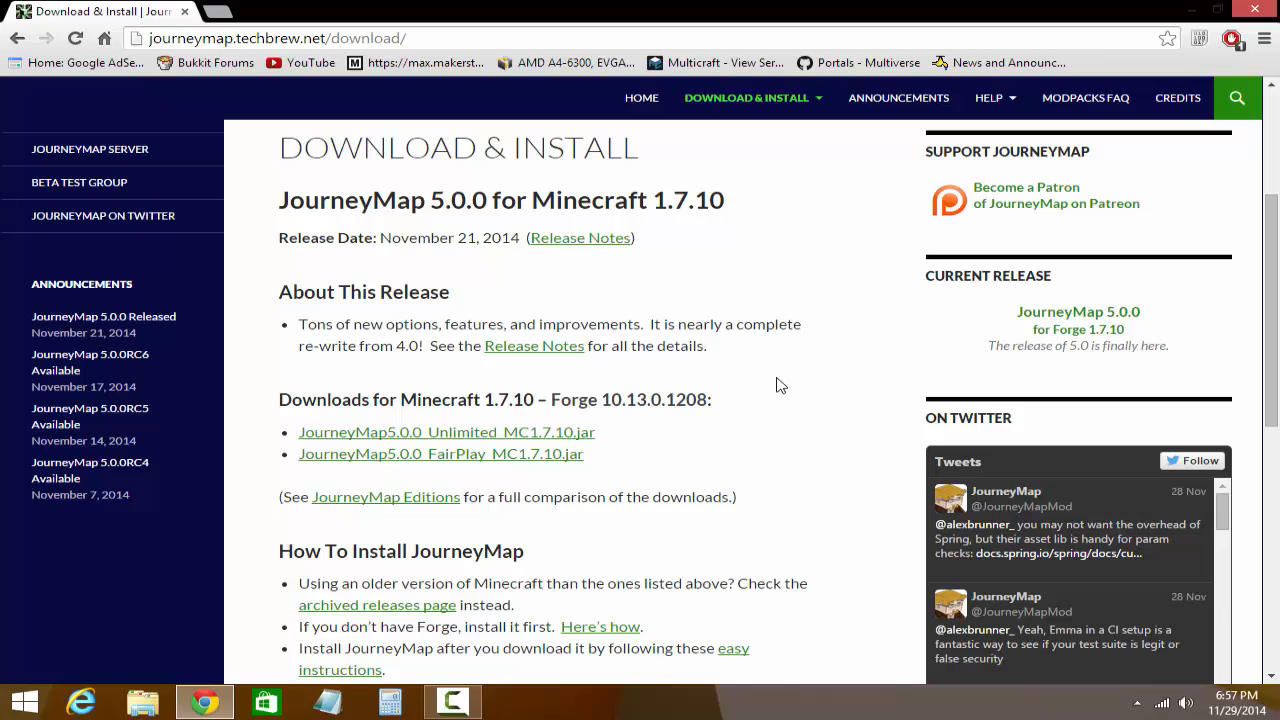
{"action": "mouse_move", "coordinate": [385, 437]}
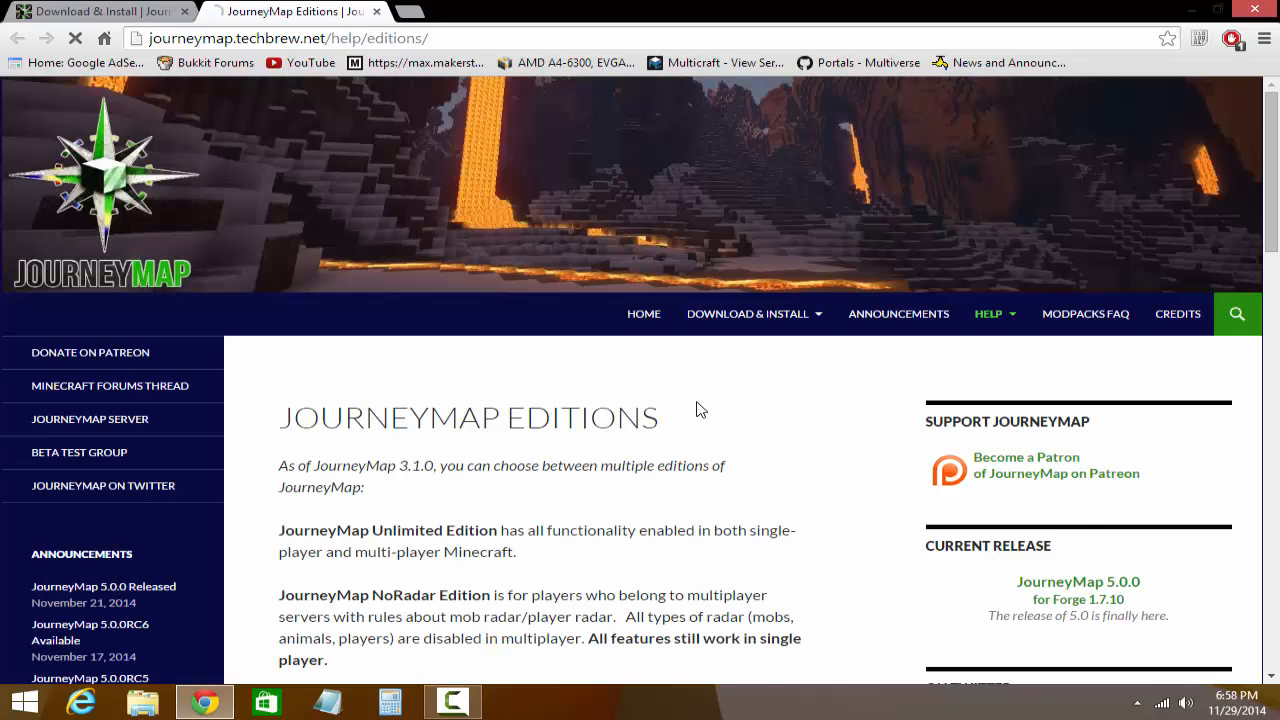
Scroll through the JourneyMap editions comparison table and back up
{"action": "scroll", "scroll_direction": "down", "scroll_amount": 3}
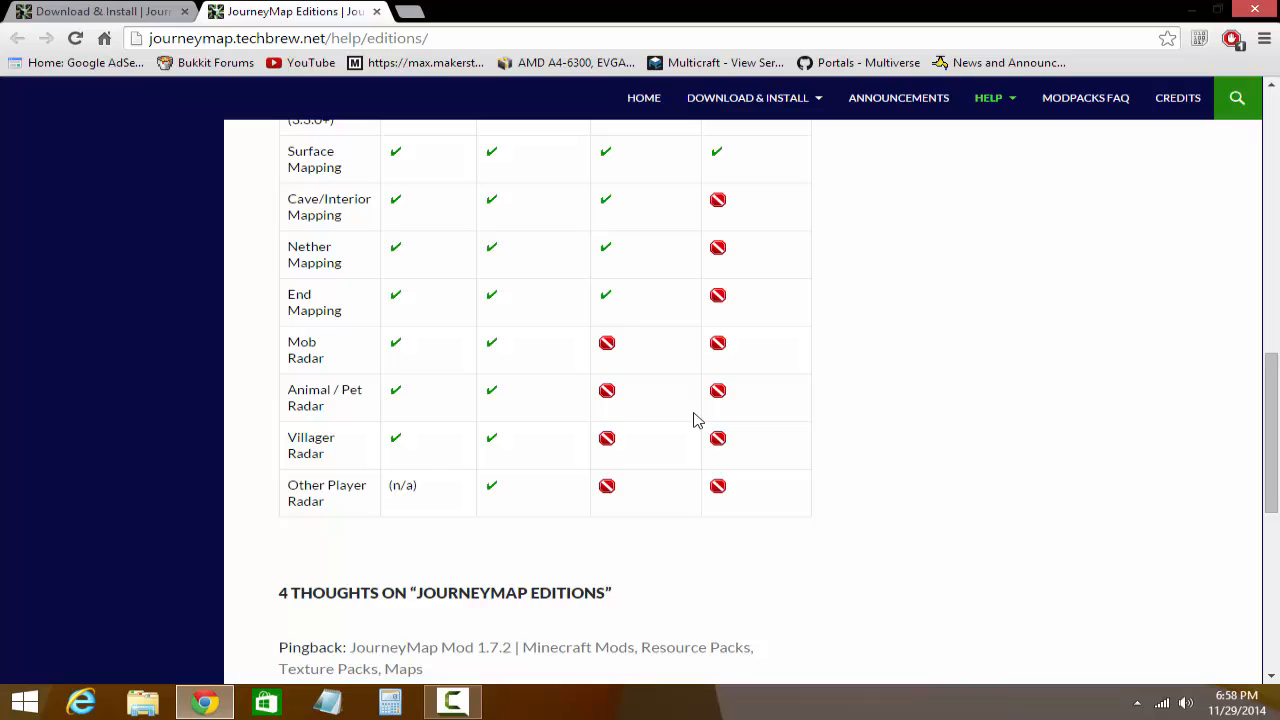
{"action": "scroll", "scroll_direction": "up", "scroll_amount": 3}
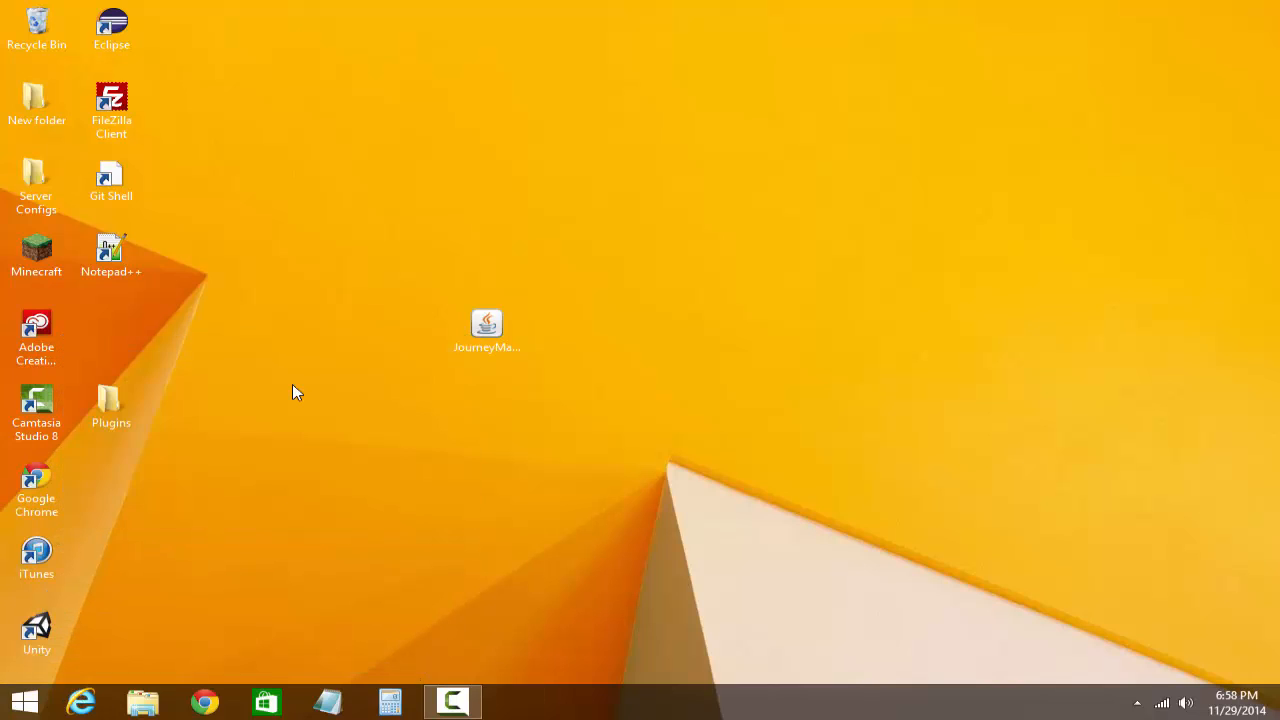
Move the JourneyMap5.0.0_Unlimited_MC1.7.10 jar into .minecraft\mods and close Explorer, leaving the Minecraft shortcut selected
{"action": "left_click", "coordinate": [142, 701]}
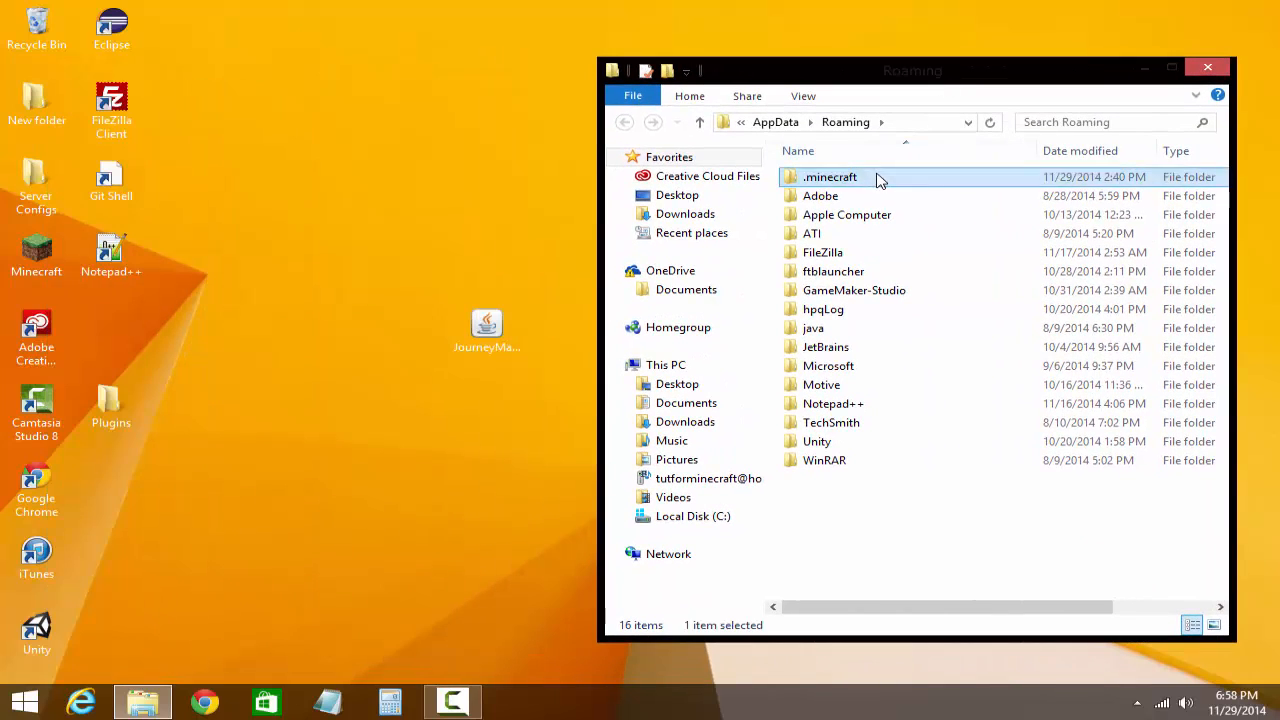
{"action": "double_click", "coordinate": [830, 177]}
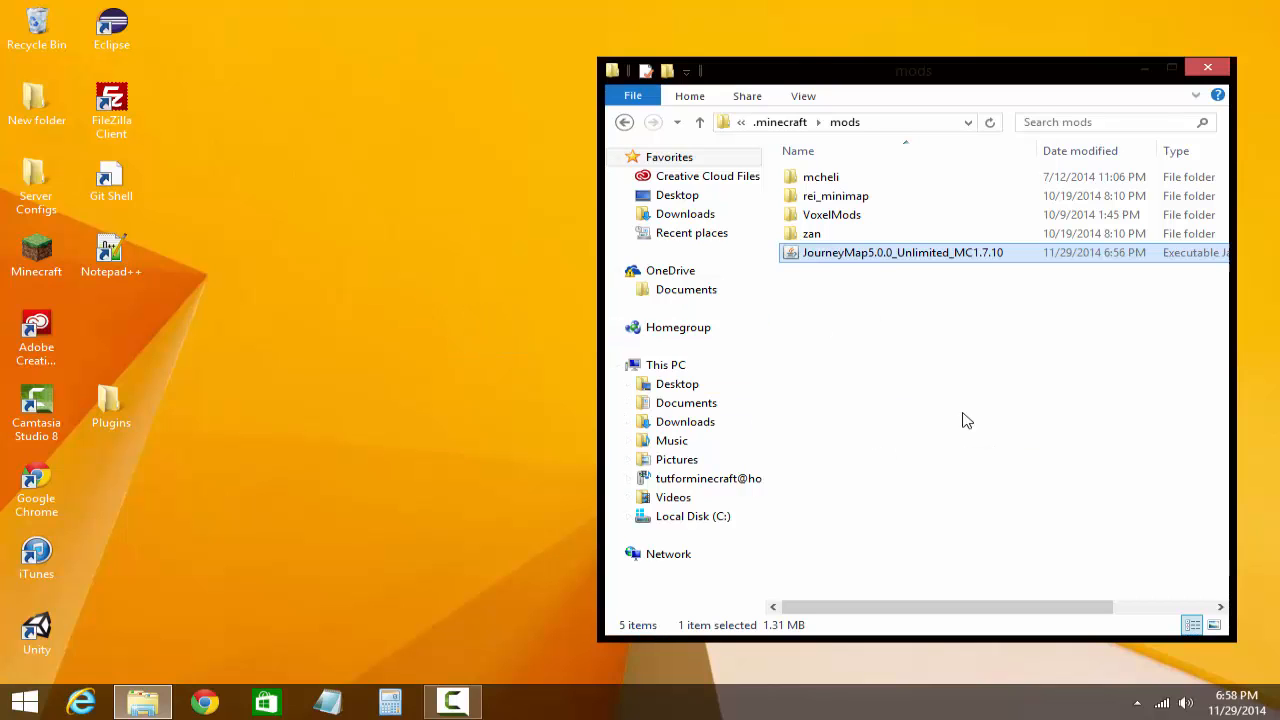
{"action": "left_click", "coordinate": [1207, 67]}
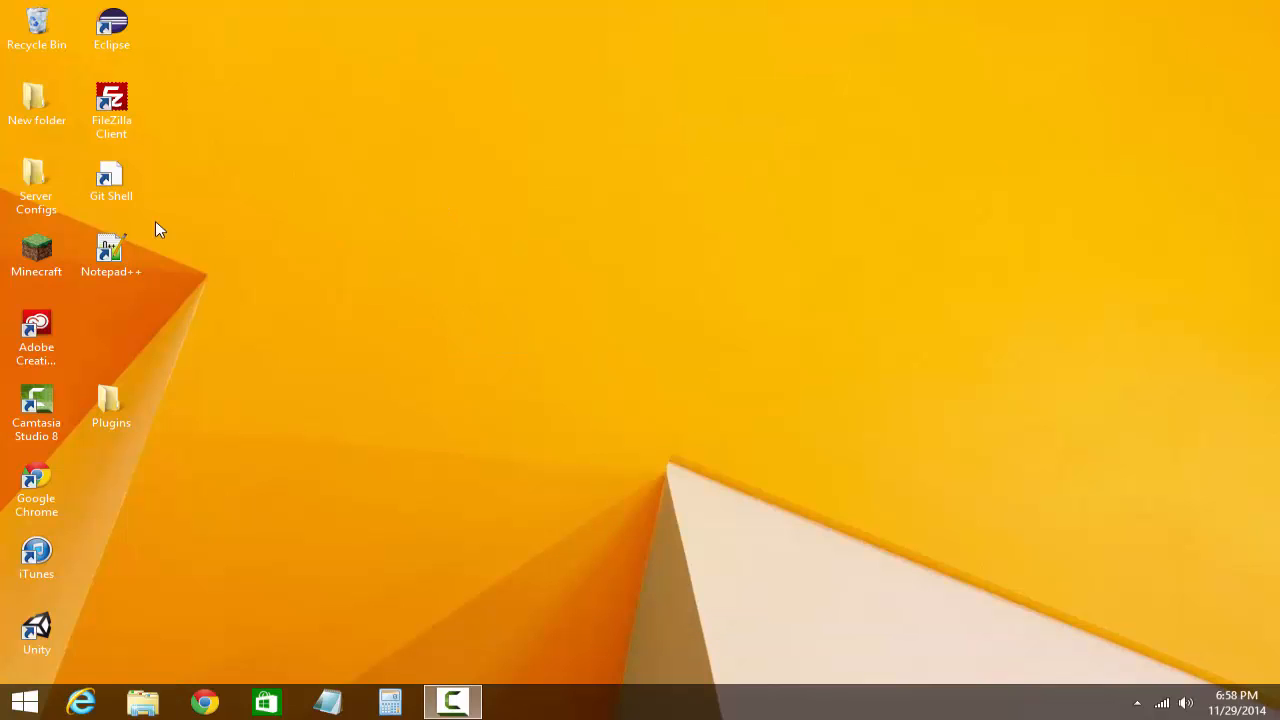
{"action": "left_click", "coordinate": [36, 250]}
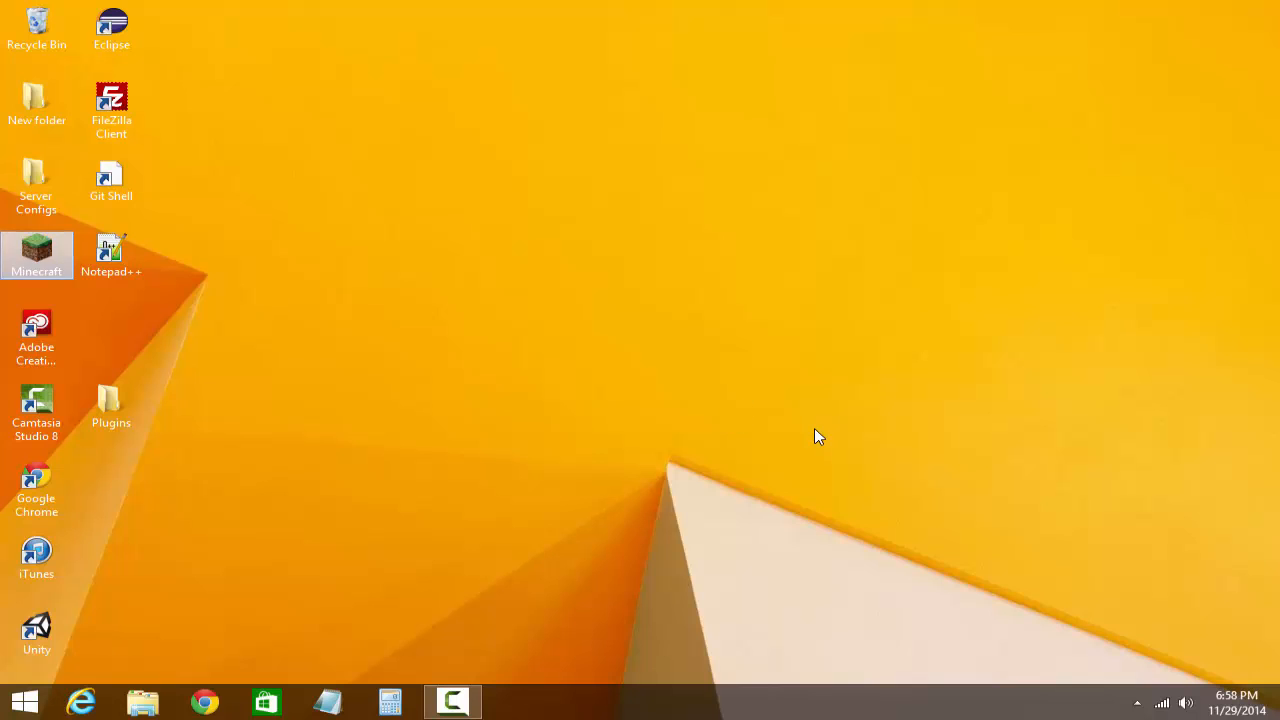
Launch Minecraft 1.7.10, review JourneyMap's options, then show its full-screen map
{"action": "double_click", "coordinate": [37, 255]}
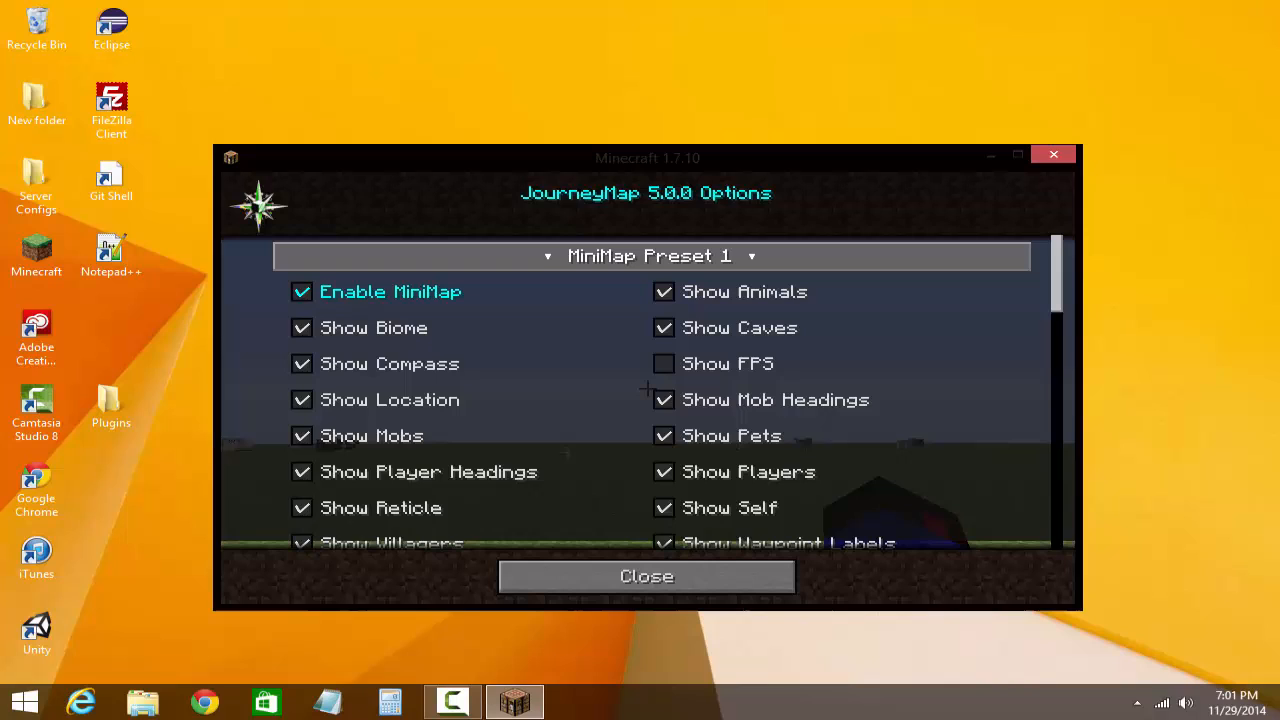
{"action": "mouse_move", "coordinate": [727, 363]}
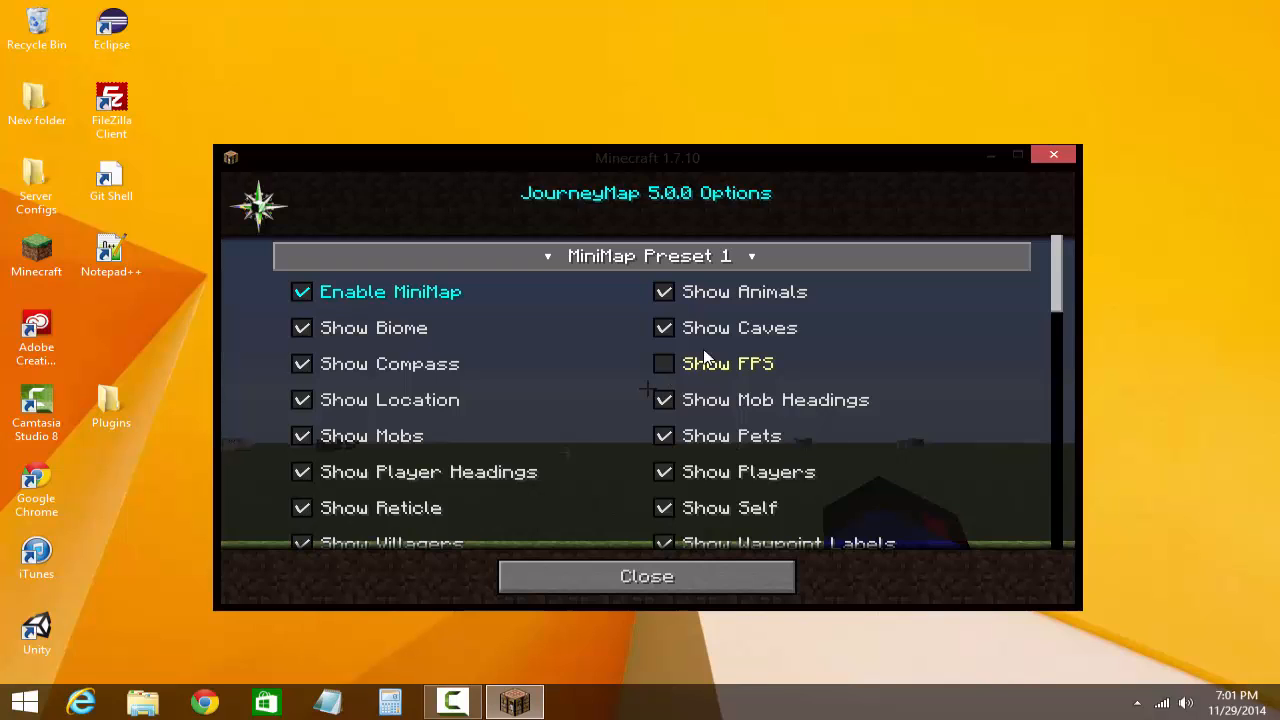
{"action": "left_click", "coordinate": [646, 576]}
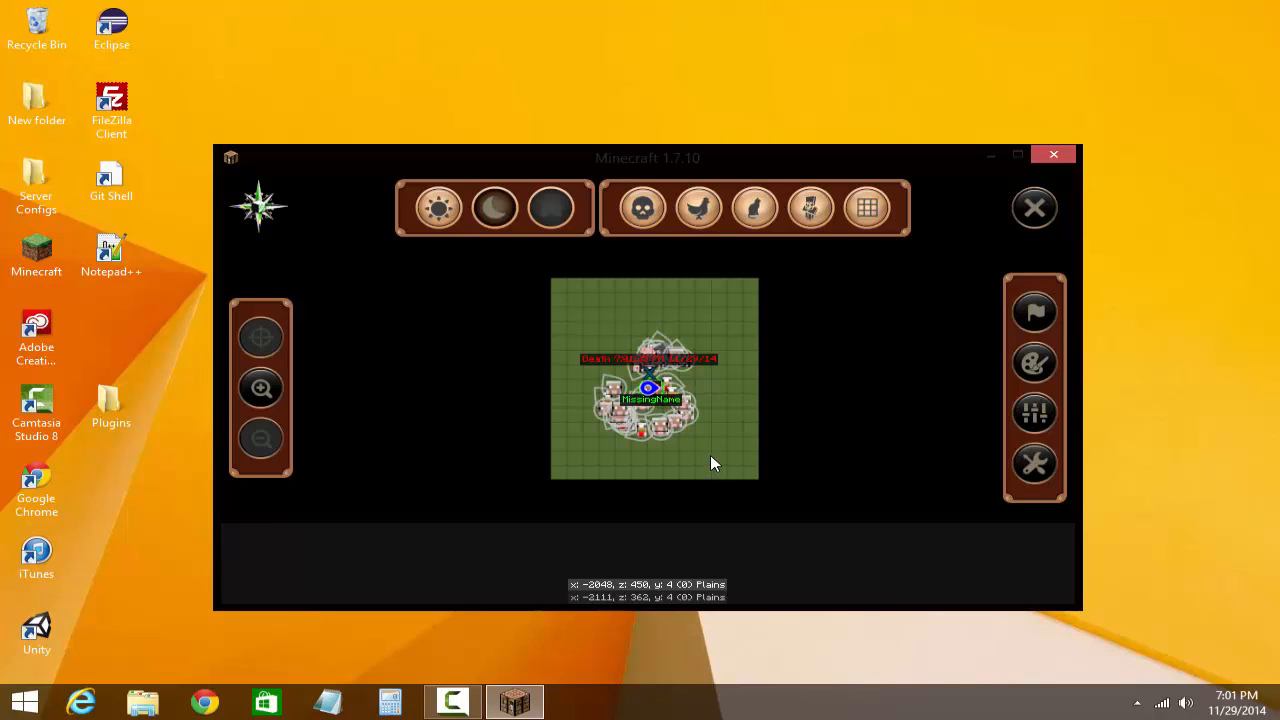
{"action": "mouse_move", "coordinate": [753, 445]}
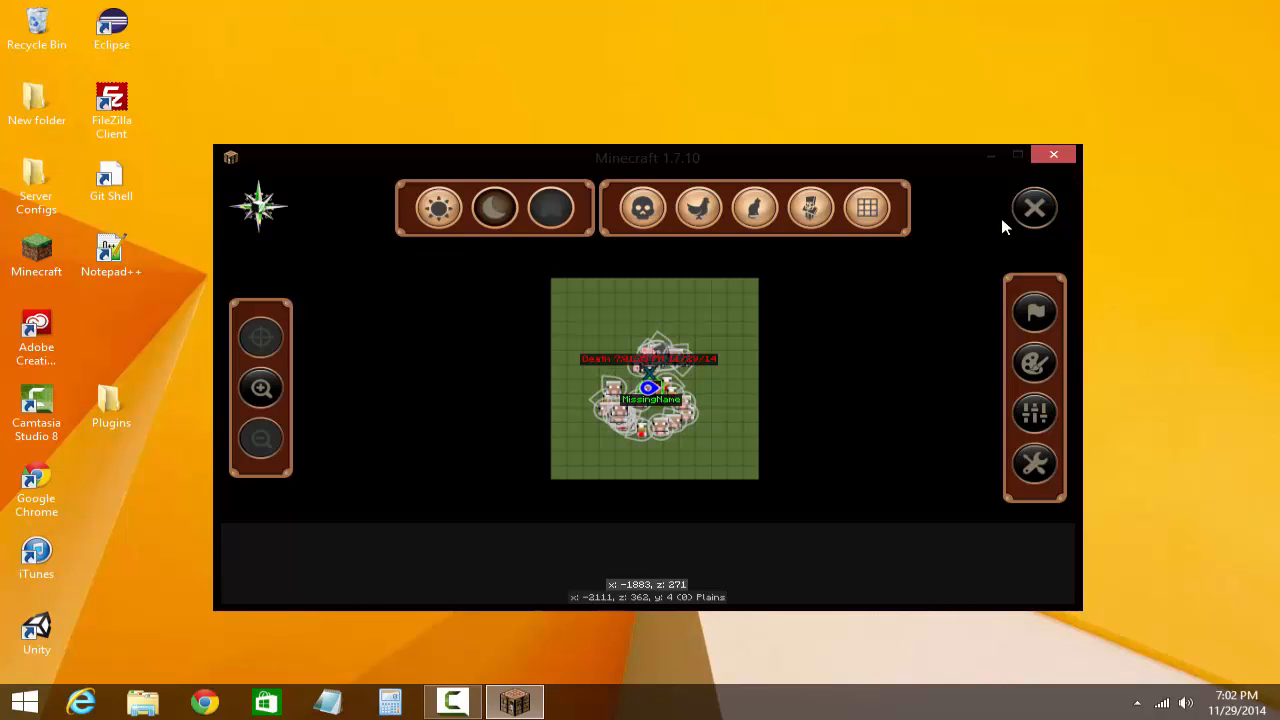
Close Minecraft and browse Explorer back into the AppData\Roaming\.minecraft folder
{"action": "left_click", "coordinate": [1053, 154]}
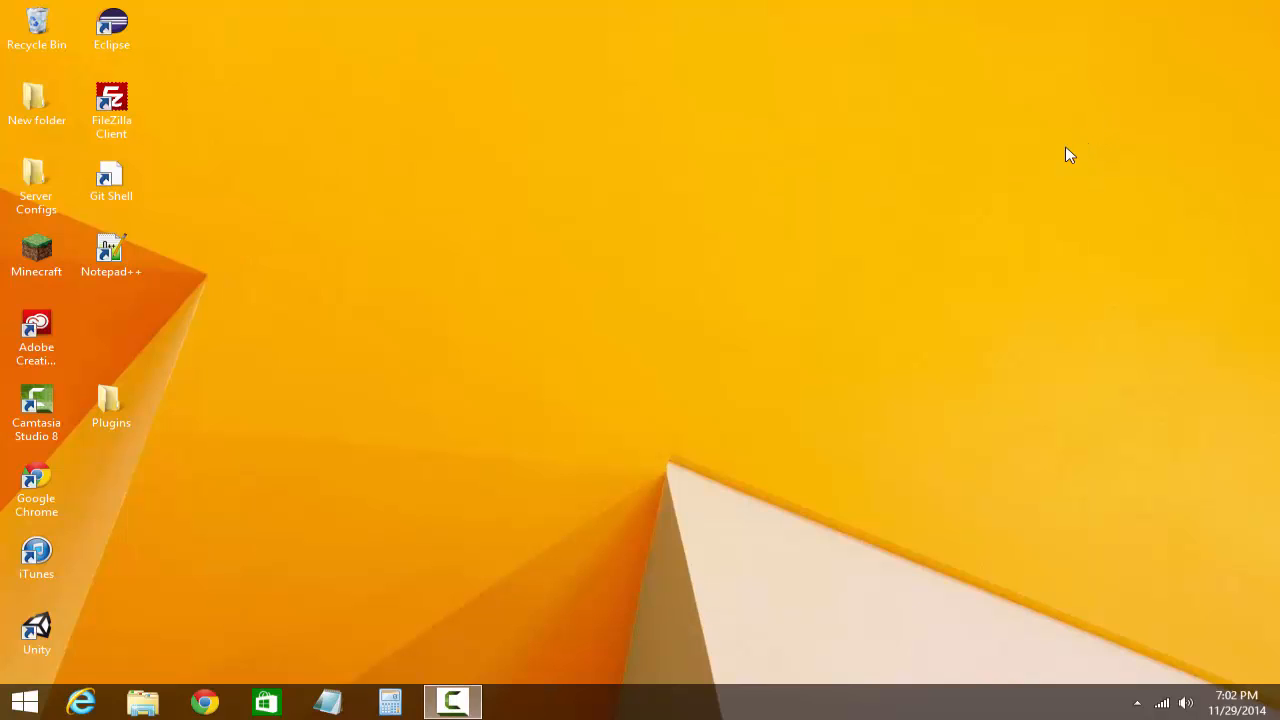
{"action": "mouse_move", "coordinate": [1053, 292]}
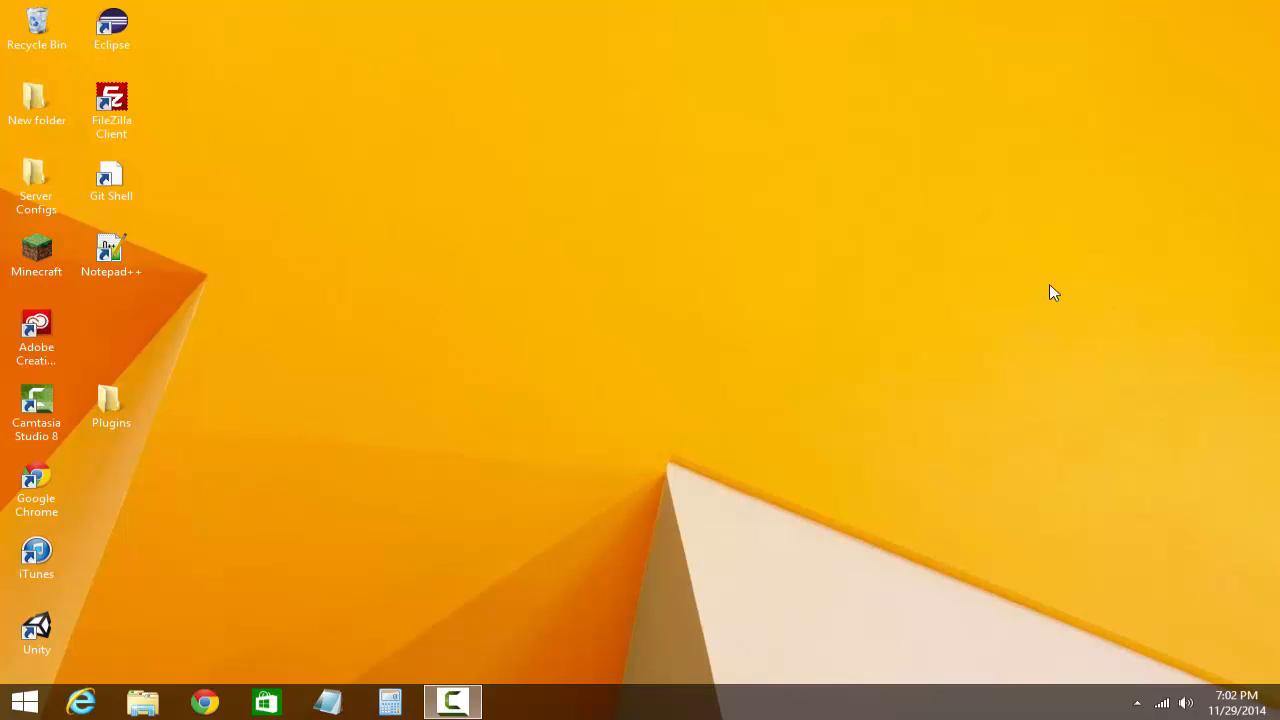
{"action": "mouse_move", "coordinate": [845, 388]}
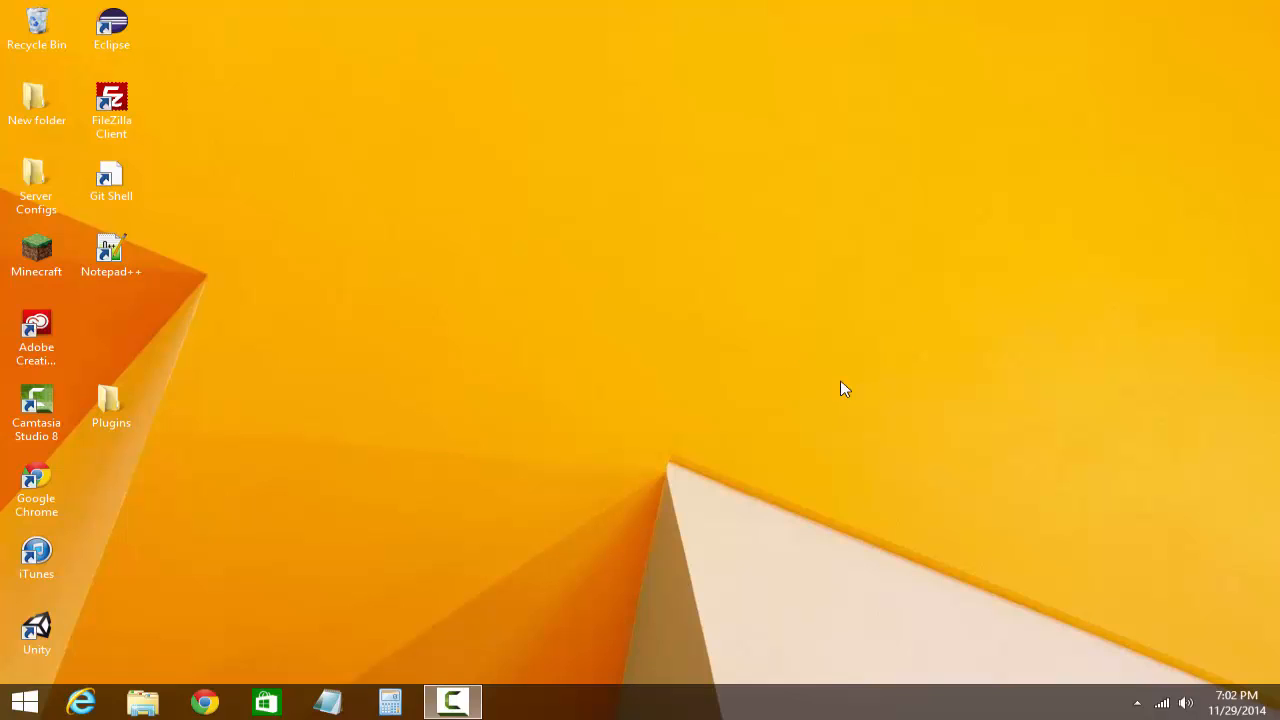
{"action": "mouse_move", "coordinate": [470, 323]}
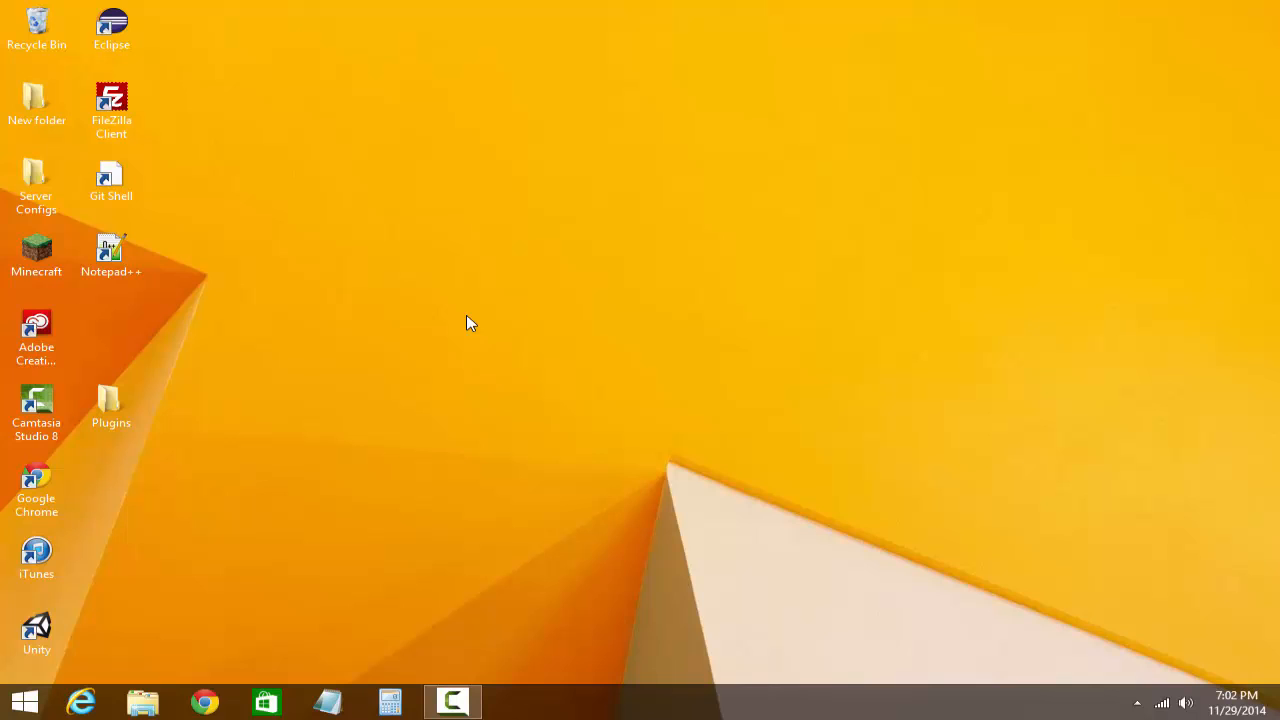
{"action": "left_click", "coordinate": [142, 701]}
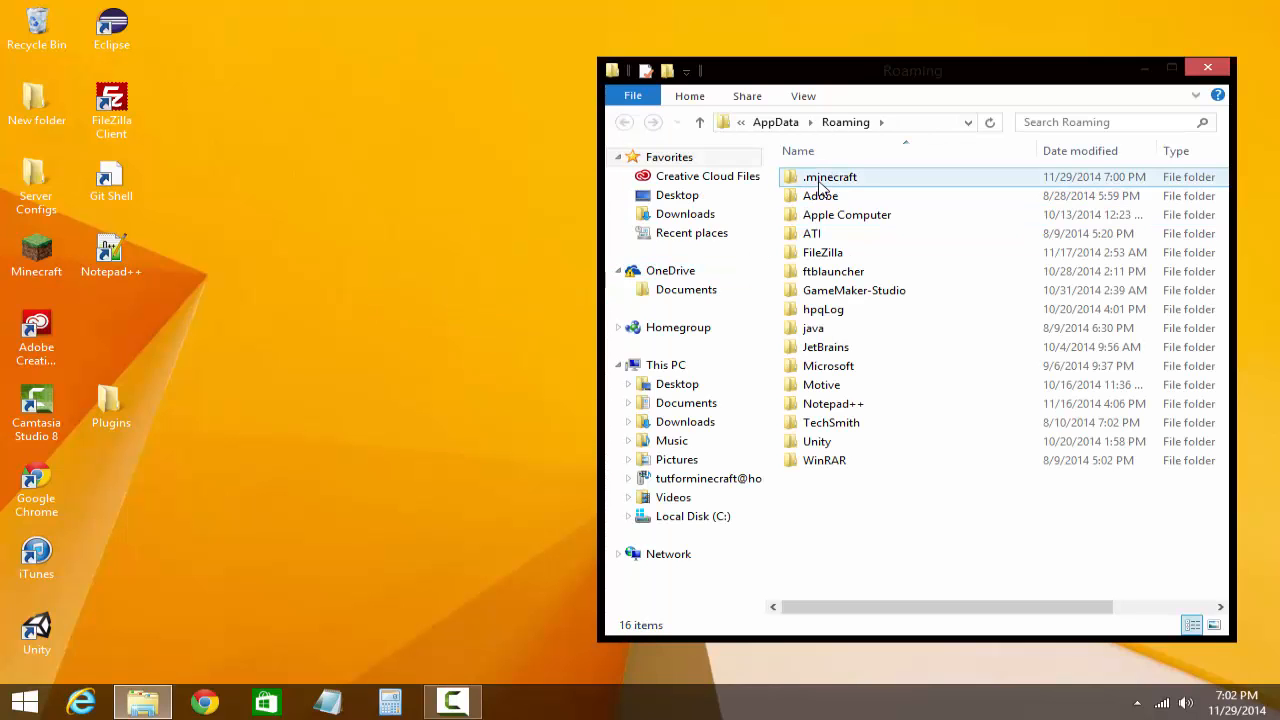
{"action": "double_click", "coordinate": [830, 177]}
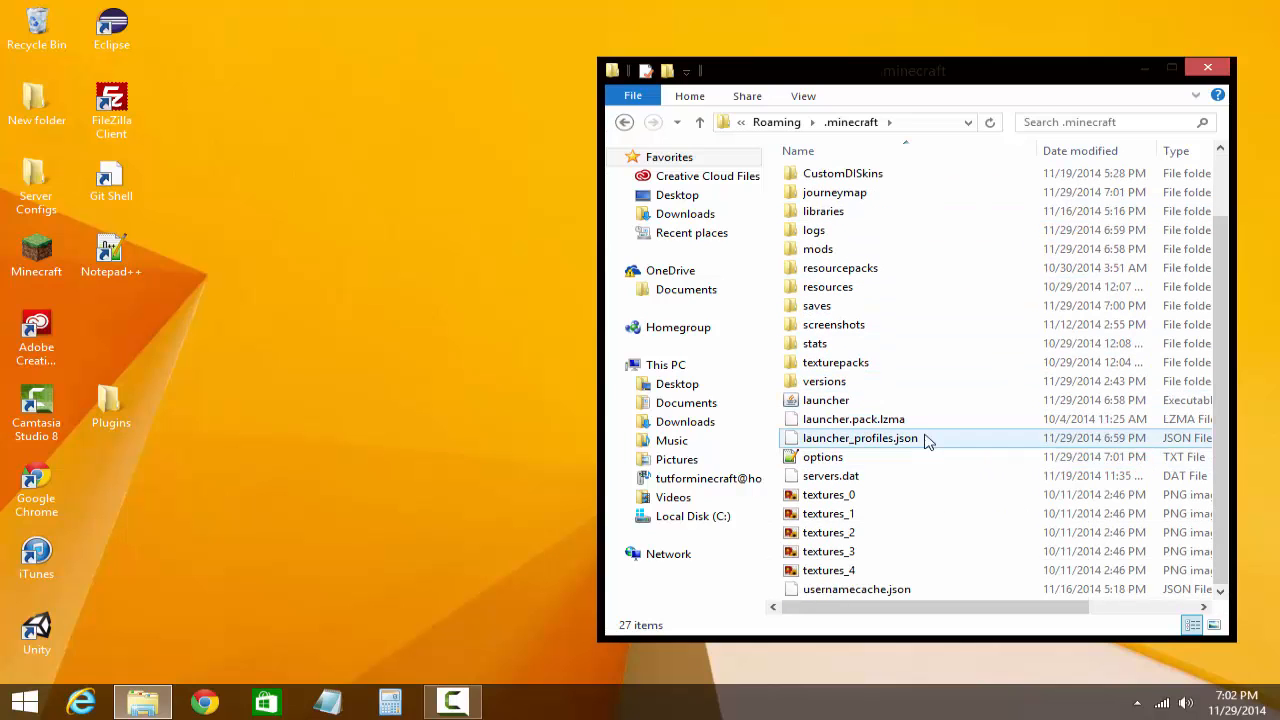
Point out the texture, options and launcher files, then open versions\1.7.10-Forge10.13.2.1236
{"action": "left_click", "coordinate": [828, 513]}
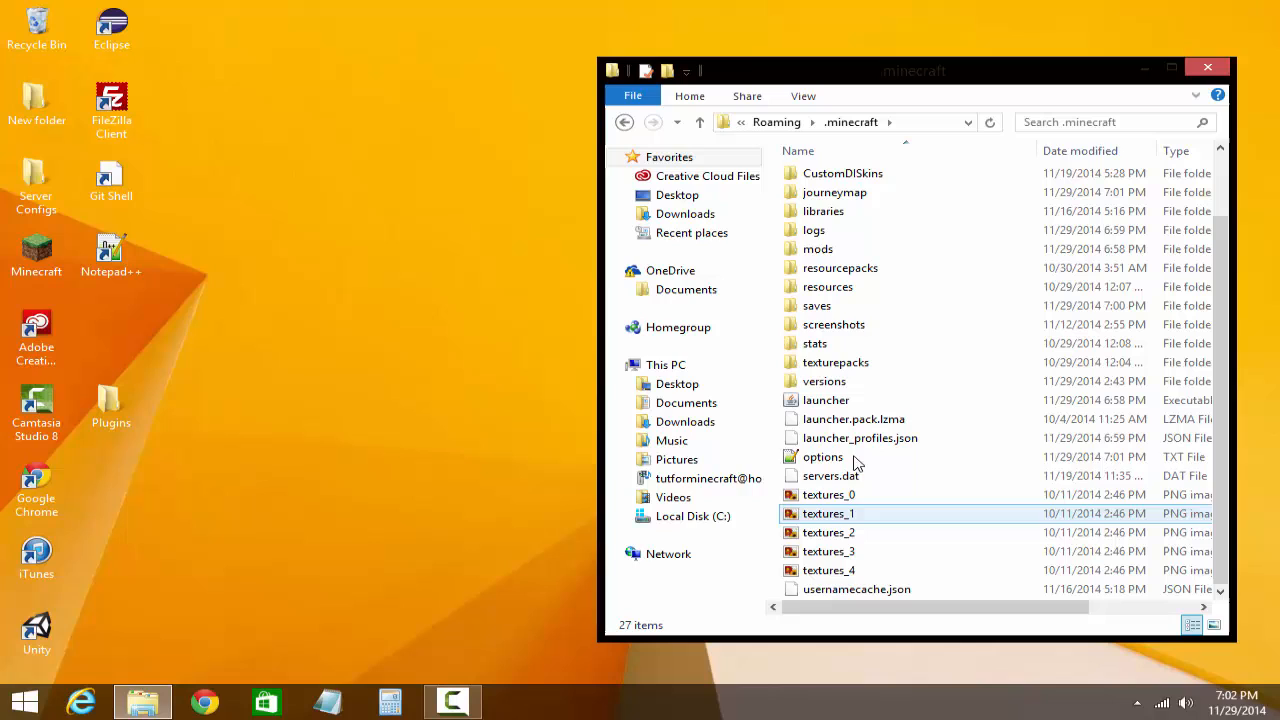
{"action": "left_click", "coordinate": [822, 457]}
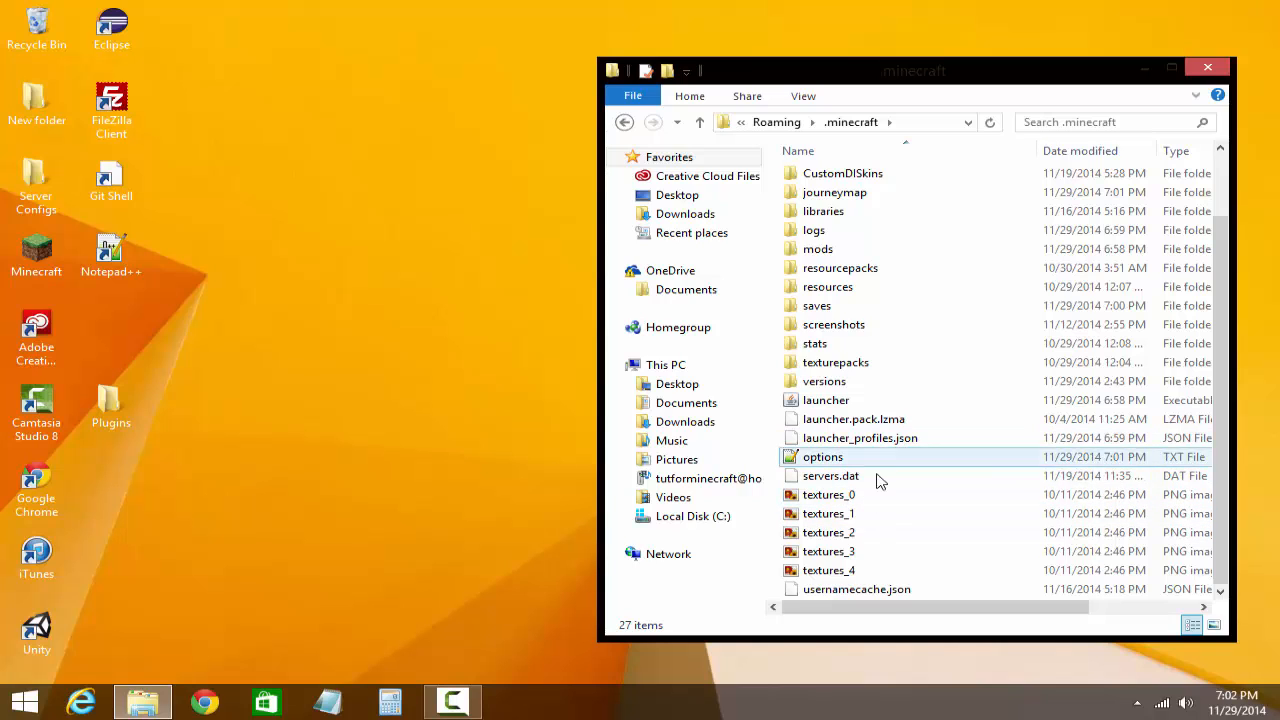
{"action": "left_click", "coordinate": [826, 400]}
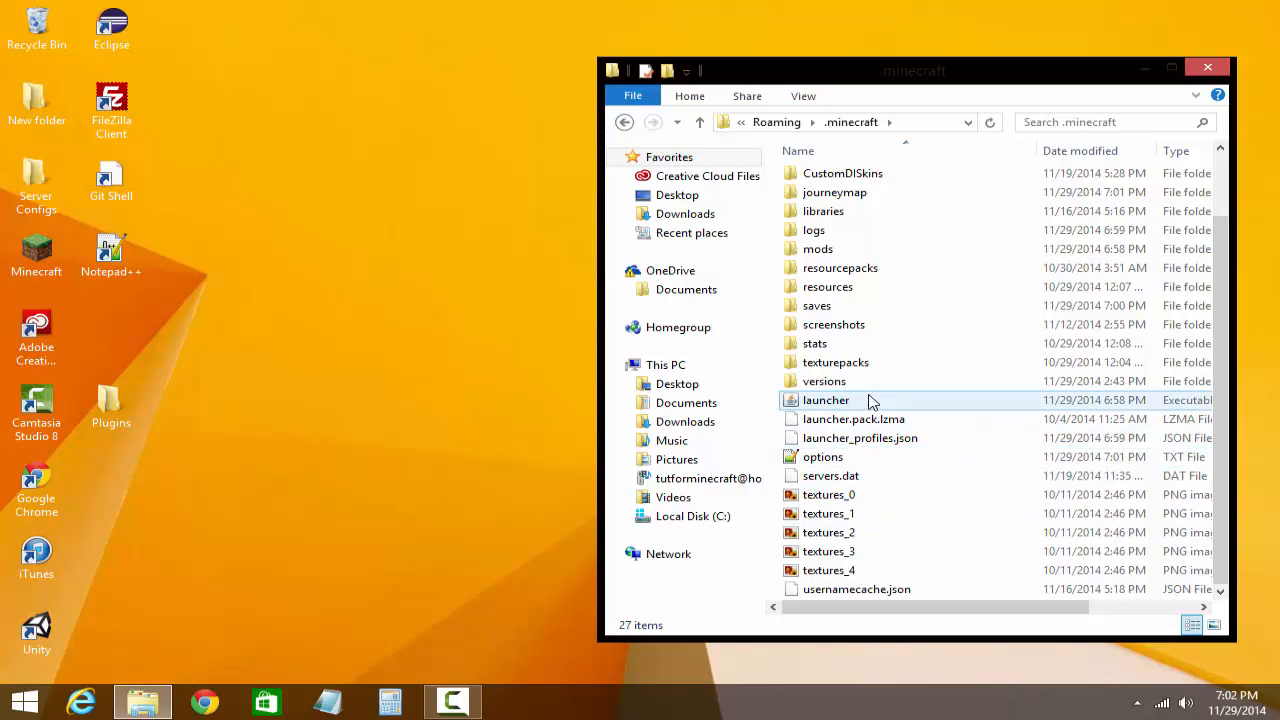
{"action": "left_click", "coordinate": [825, 381]}
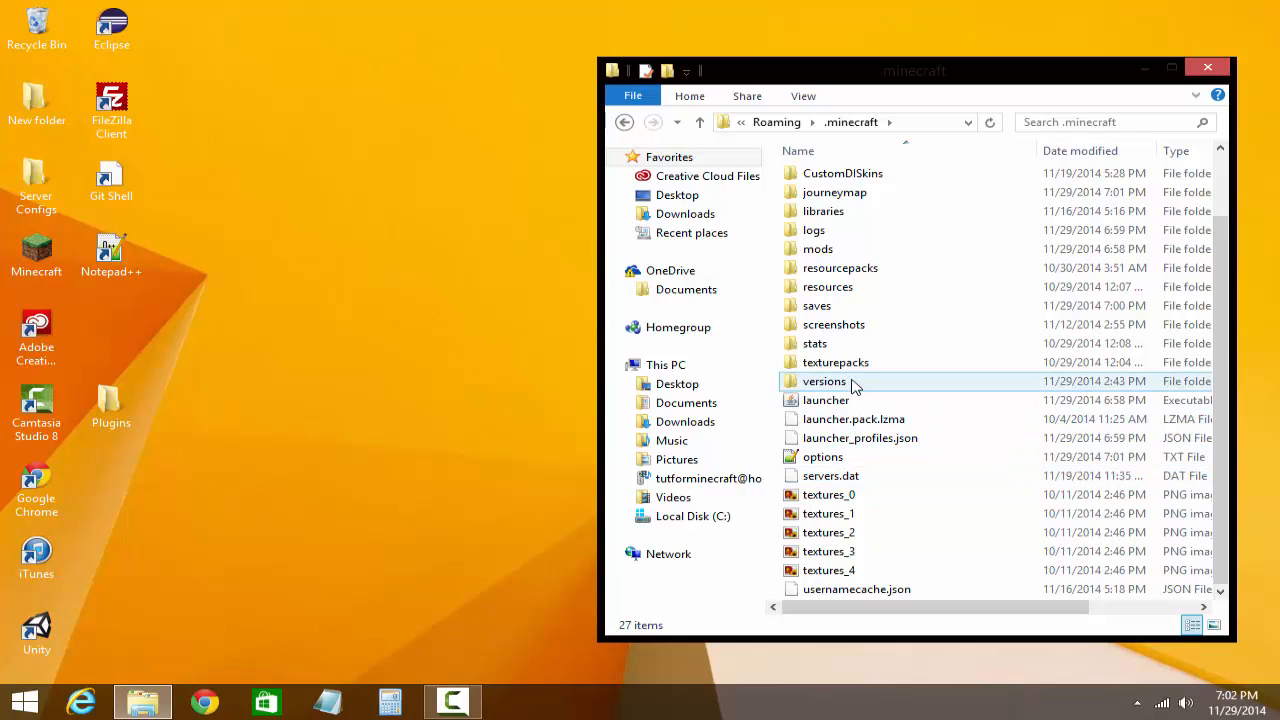
{"action": "left_click", "coordinate": [824, 381]}
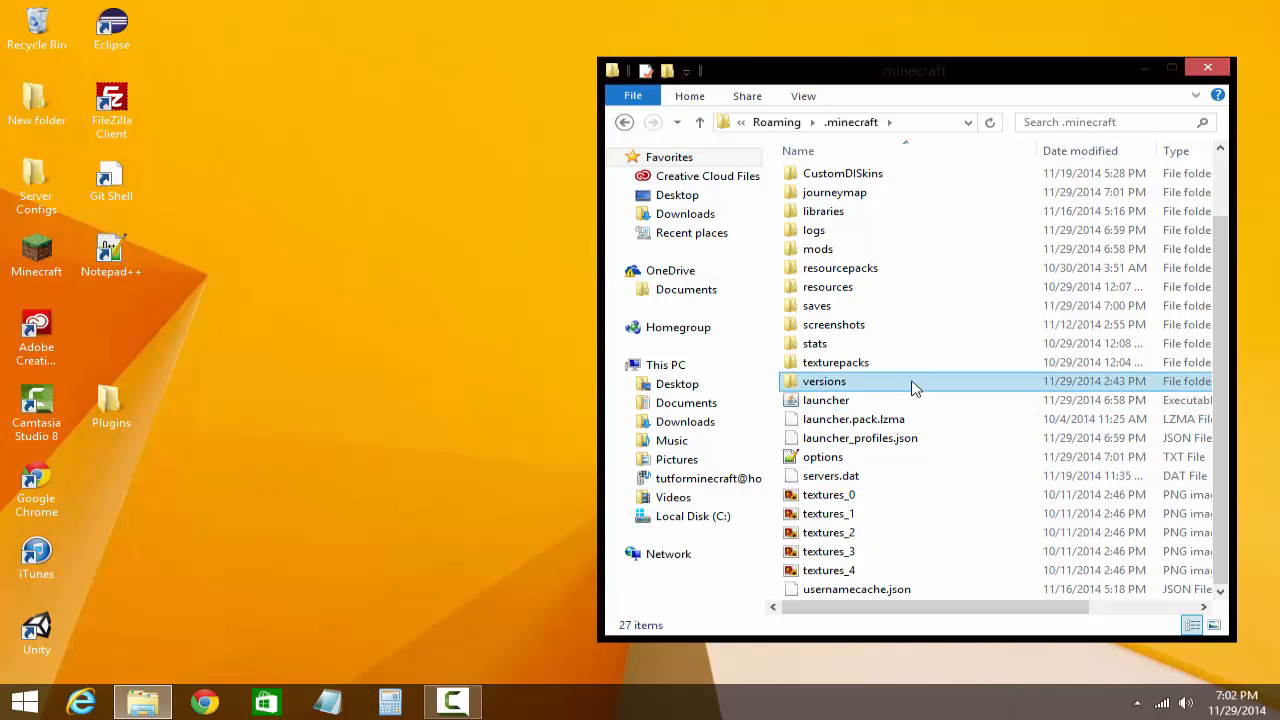
{"action": "double_click", "coordinate": [823, 381]}
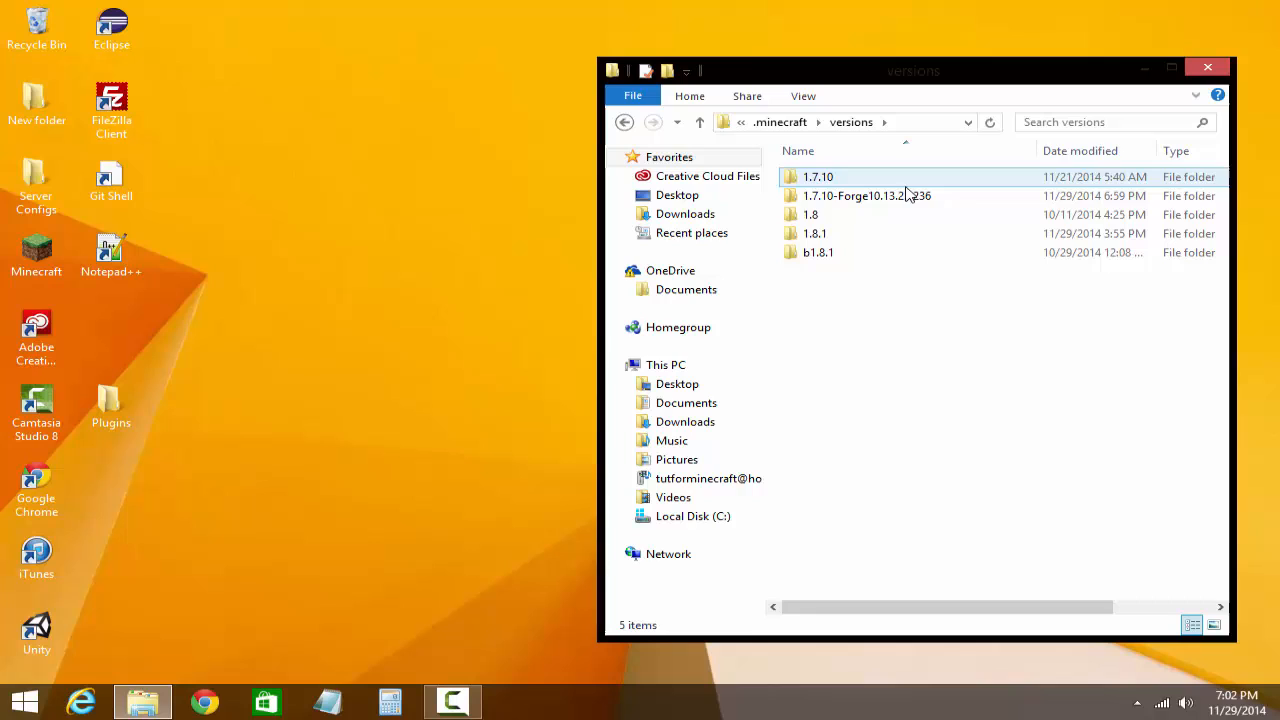
{"action": "double_click", "coordinate": [866, 195]}
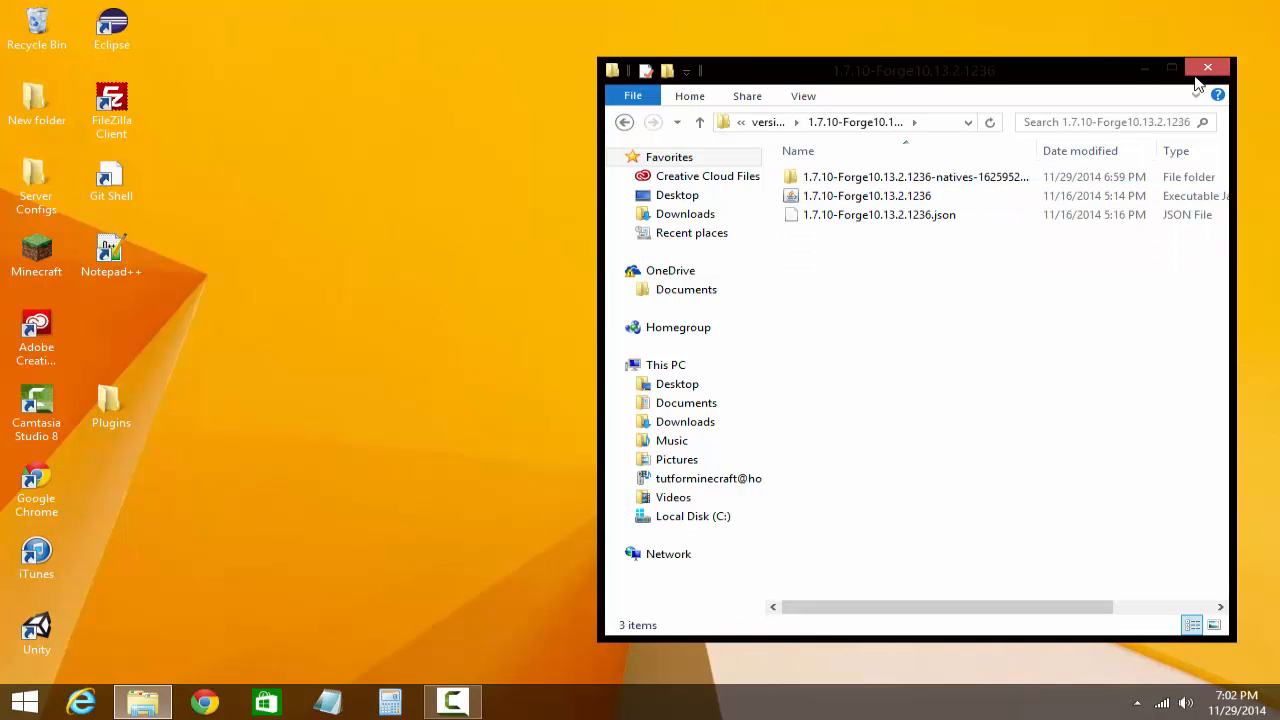
Close the Forge version folder window, leaving the desktop clear
{"action": "left_click", "coordinate": [1207, 67]}
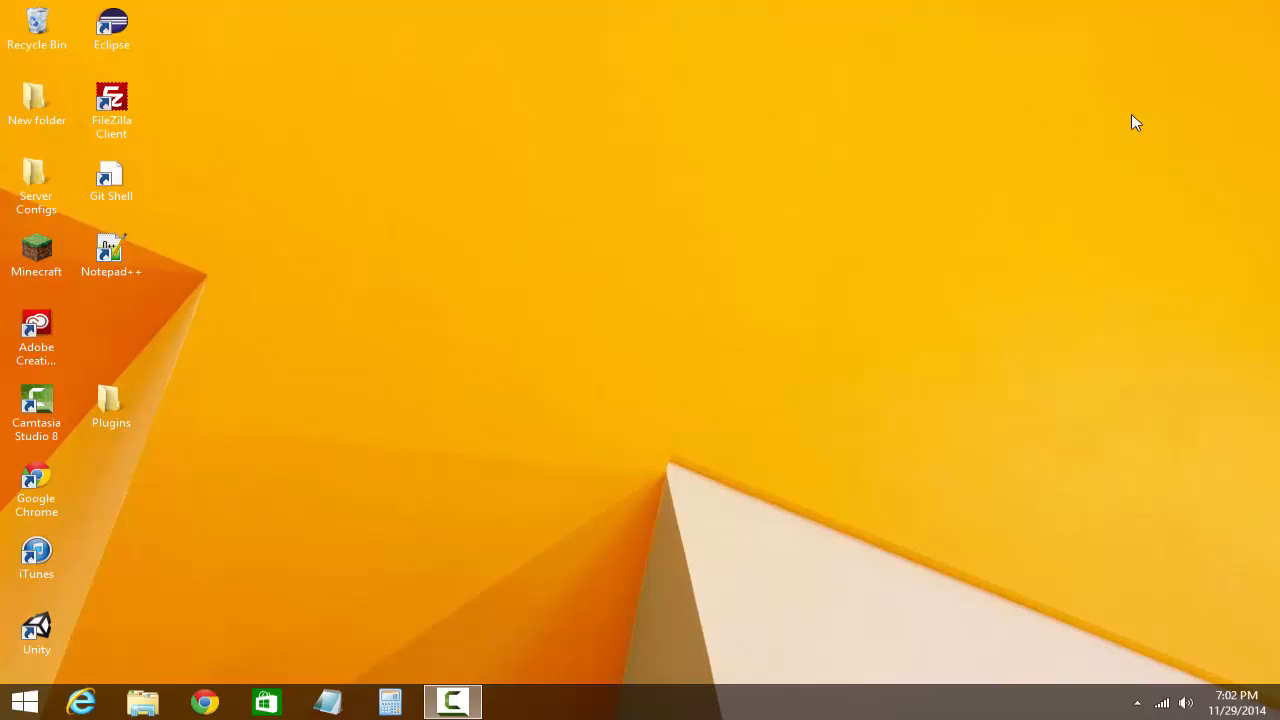
{"action": "mouse_move", "coordinate": [425, 682]}
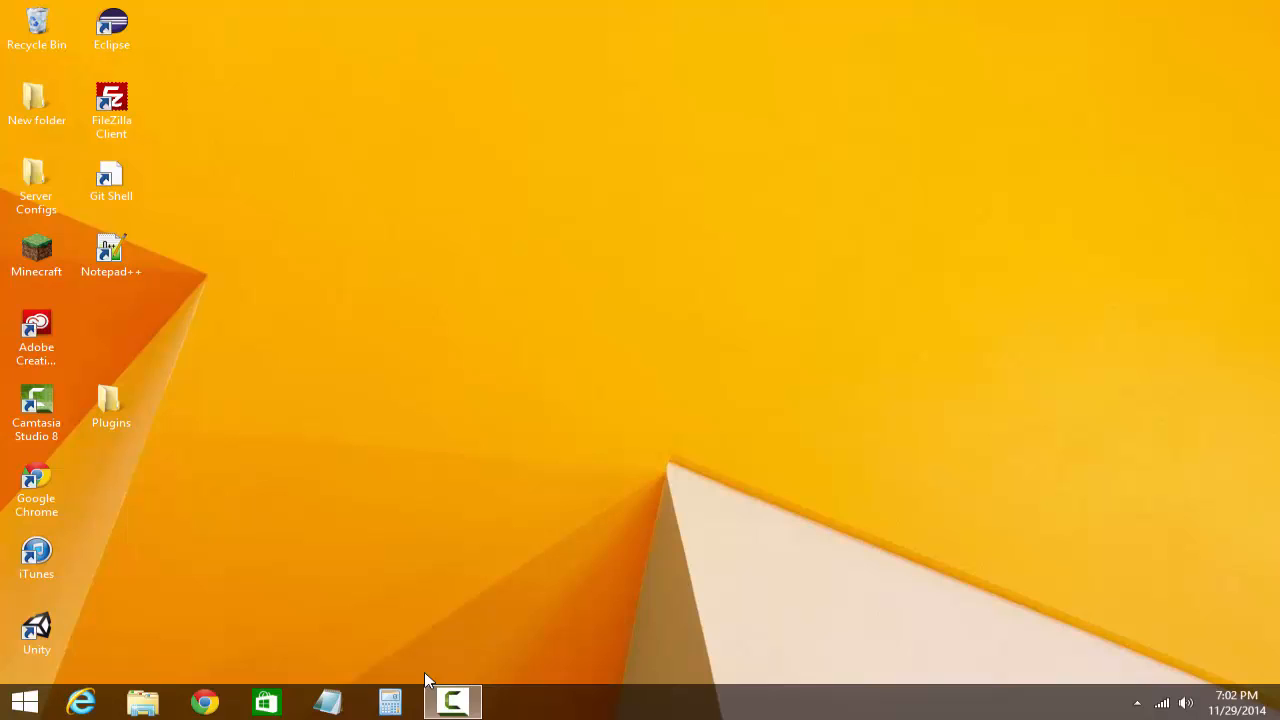
{"action": "left_click", "coordinate": [452, 700]}
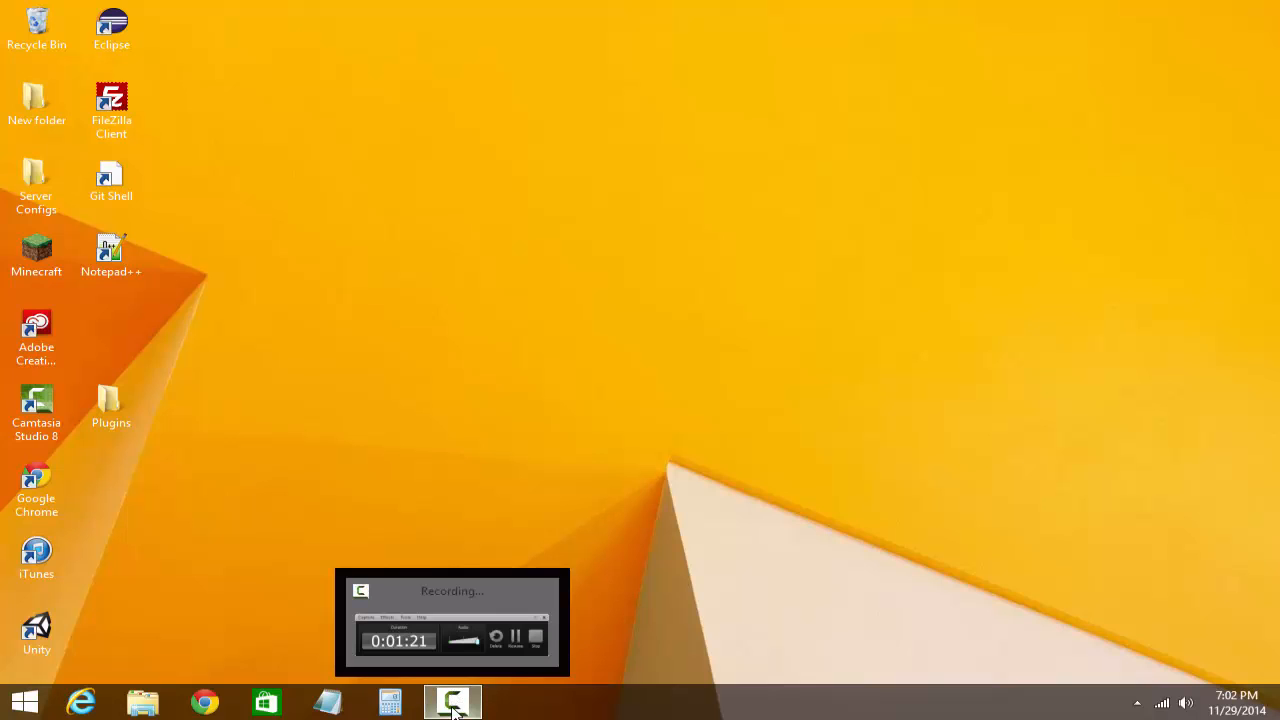